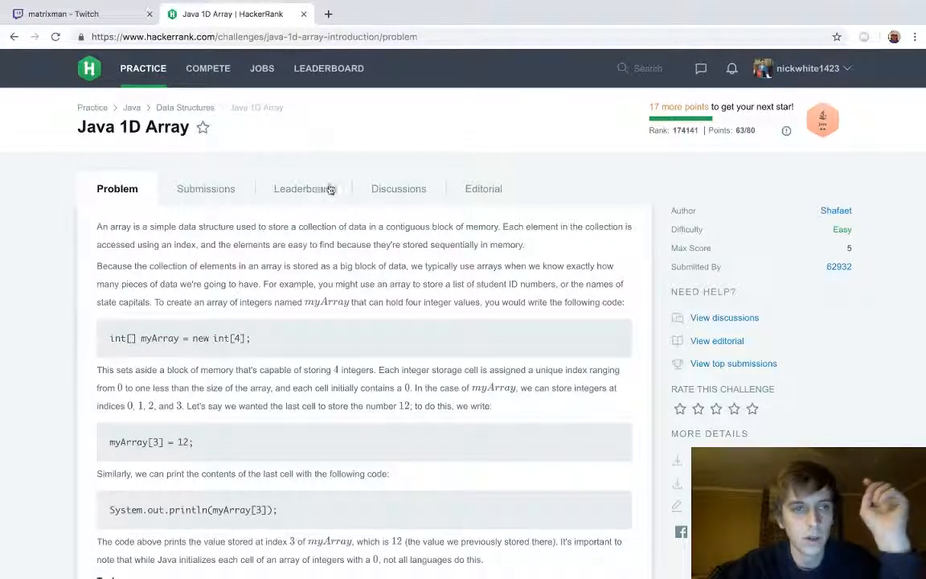
pyautogui.moveTo(205, 105)
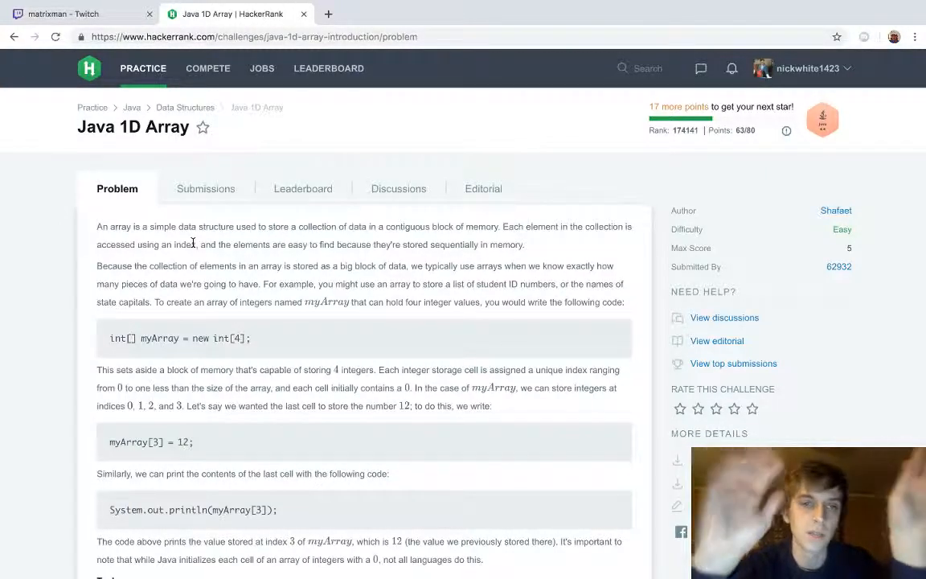
# - Scroll the Java 1D Array problem statement past the array examples to the Task section
pyautogui.scroll(-3)
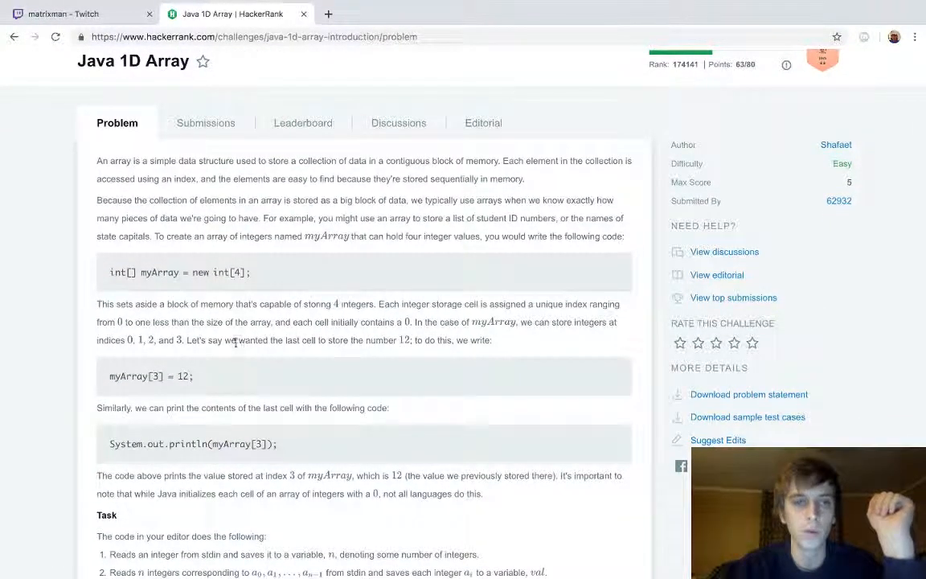
pyautogui.scroll(-3)
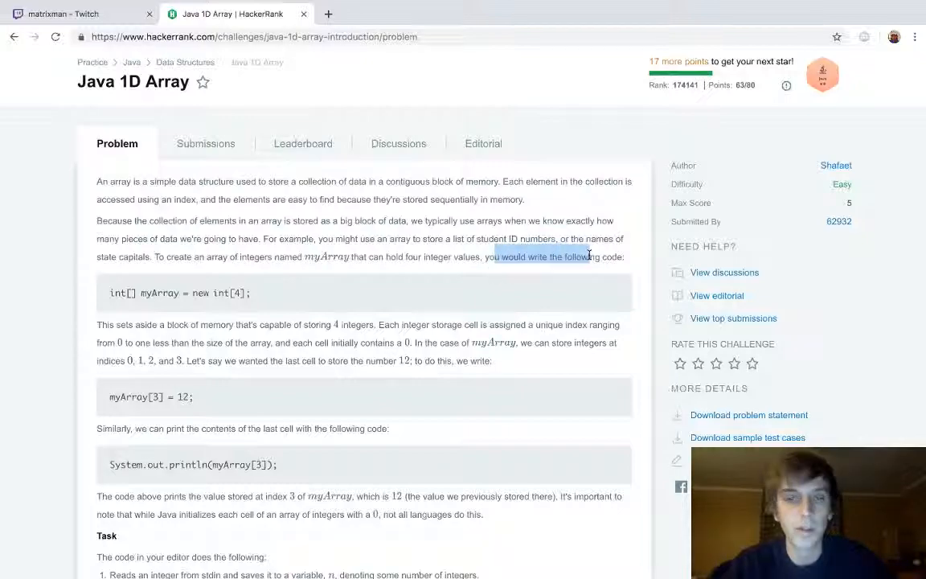
pyautogui.scroll(-3)
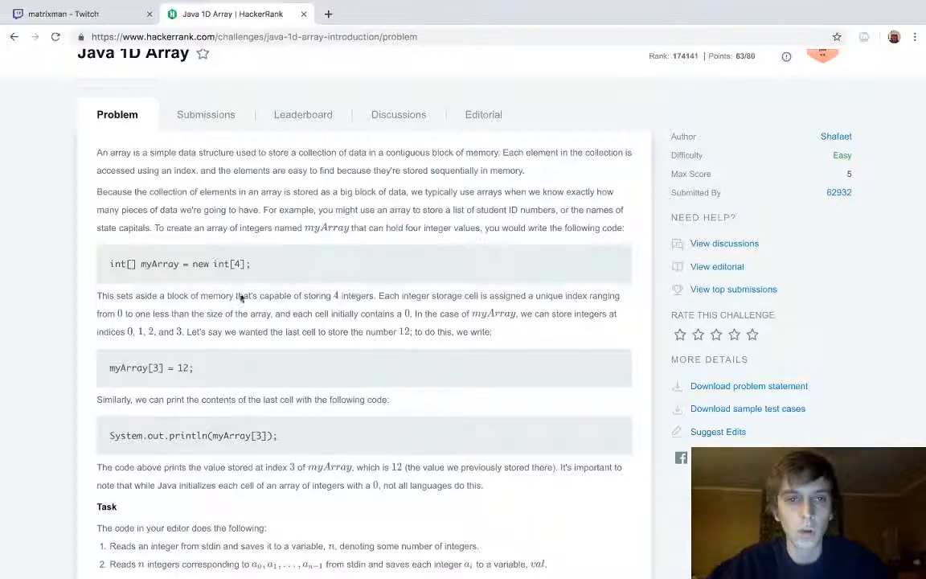
pyautogui.scroll(-3)
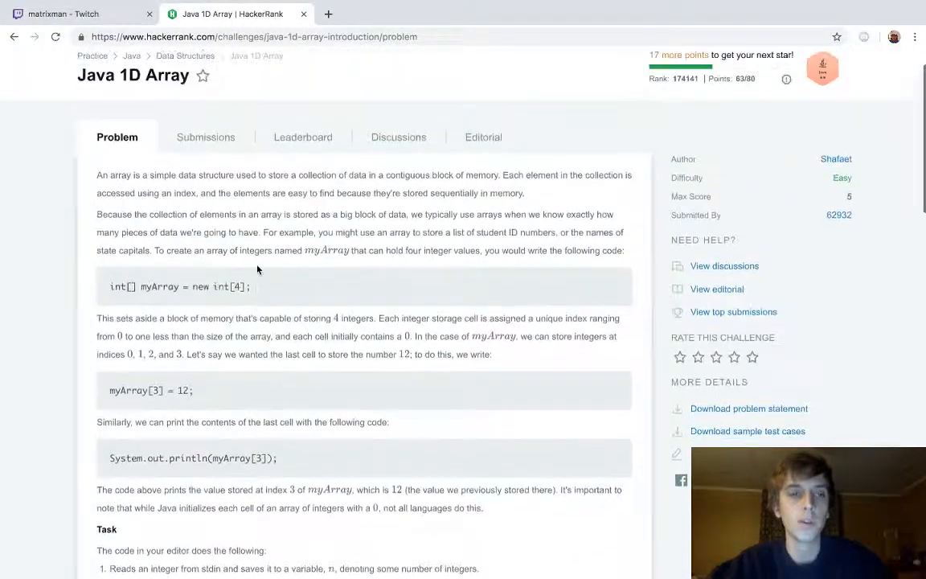
pyautogui.scroll(-3)
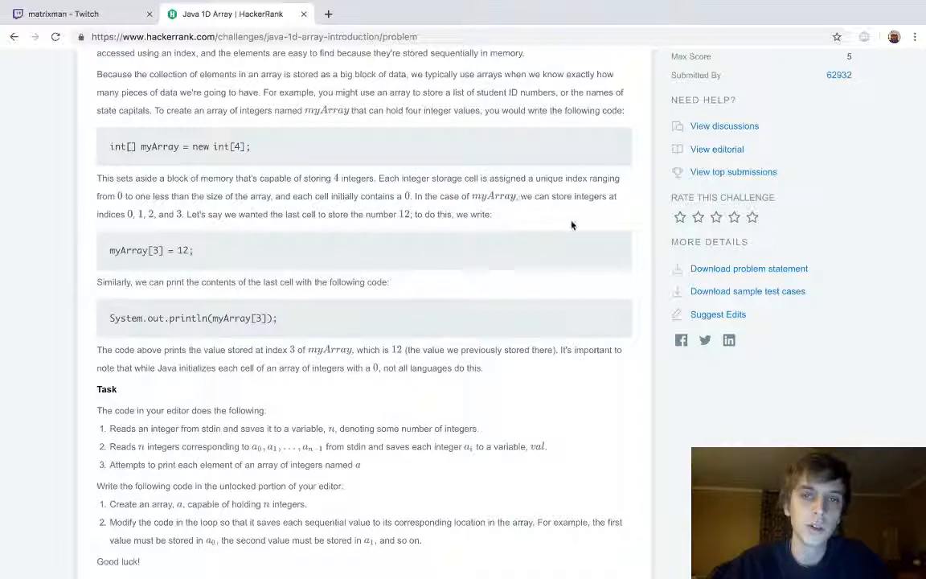
pyautogui.moveTo(581, 215)
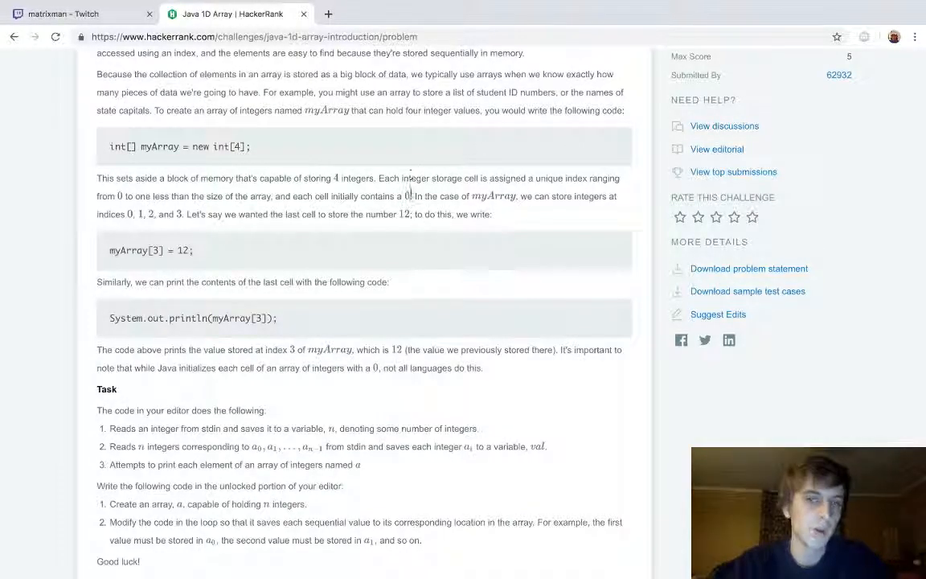
pyautogui.scroll(-3)
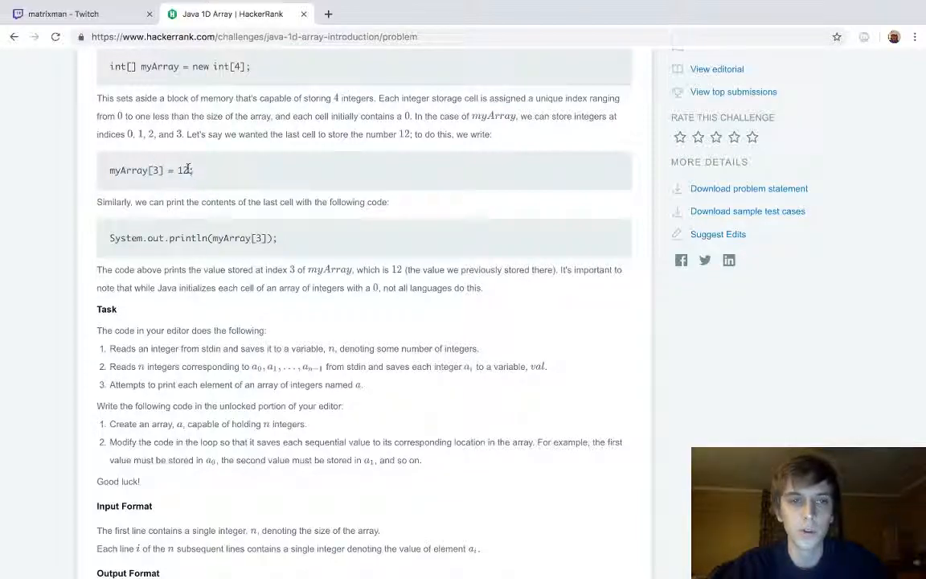
# - Scroll past Input Format and Sample Input down to the Java 8 starter code
pyautogui.scroll(-3)
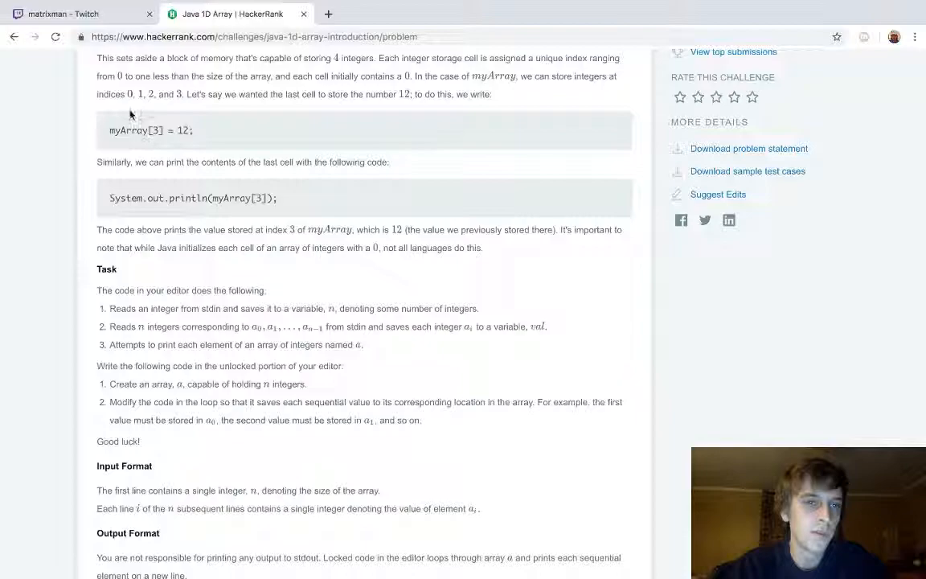
pyautogui.scroll(-3)
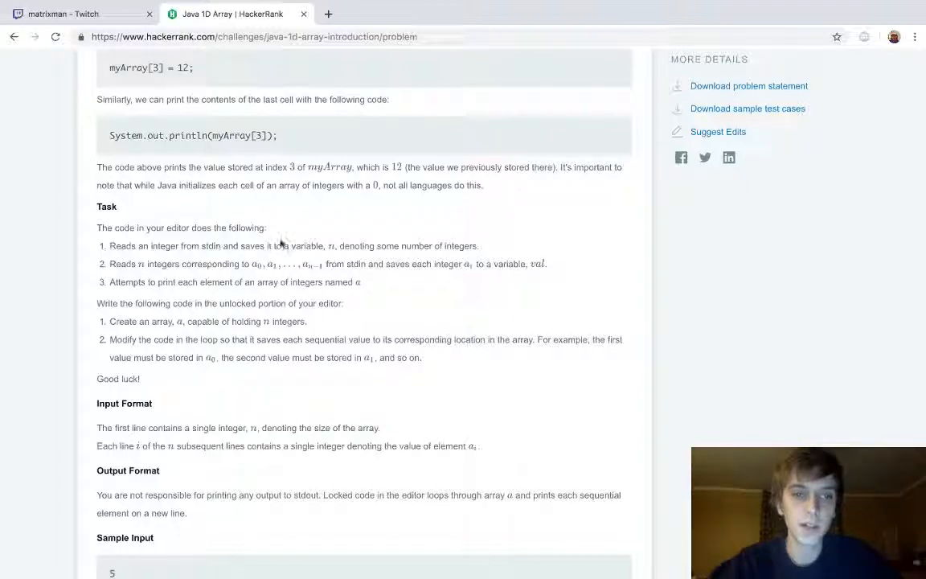
pyautogui.scroll(-3)
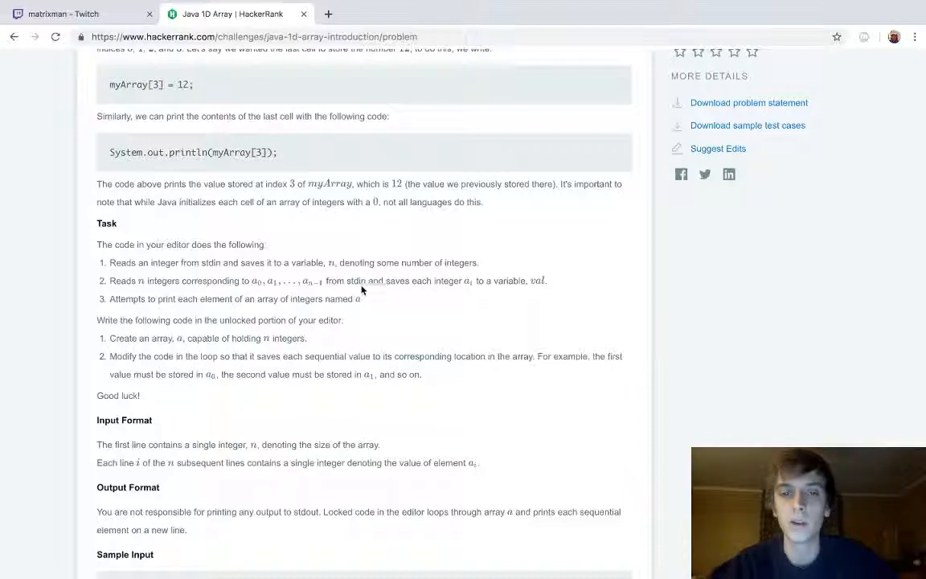
pyautogui.scroll(-3)
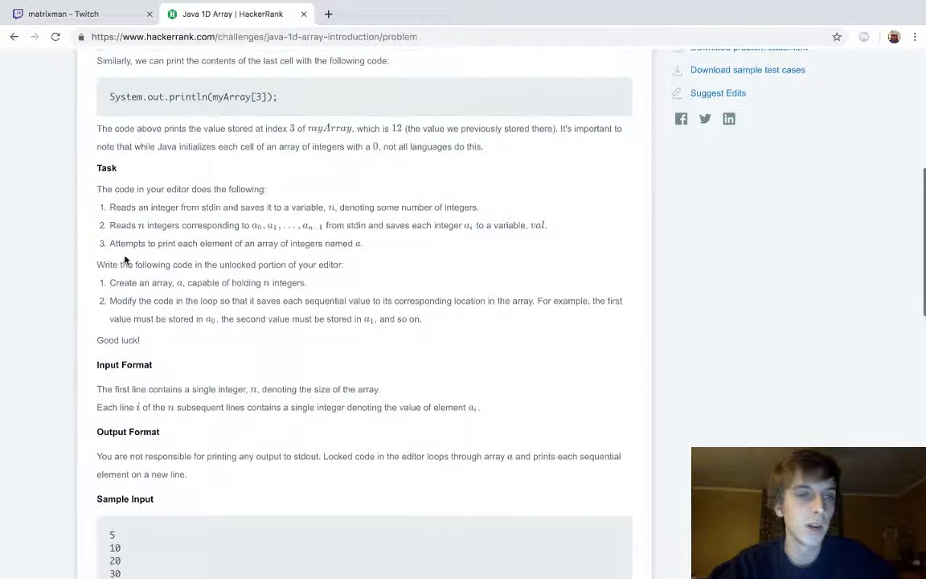
pyautogui.scroll(-3)
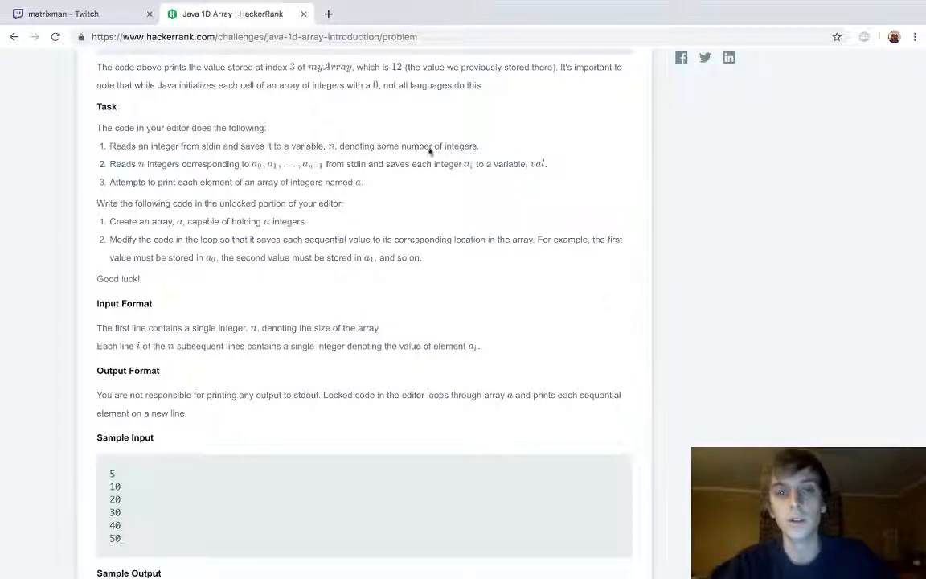
pyautogui.scroll(-3)
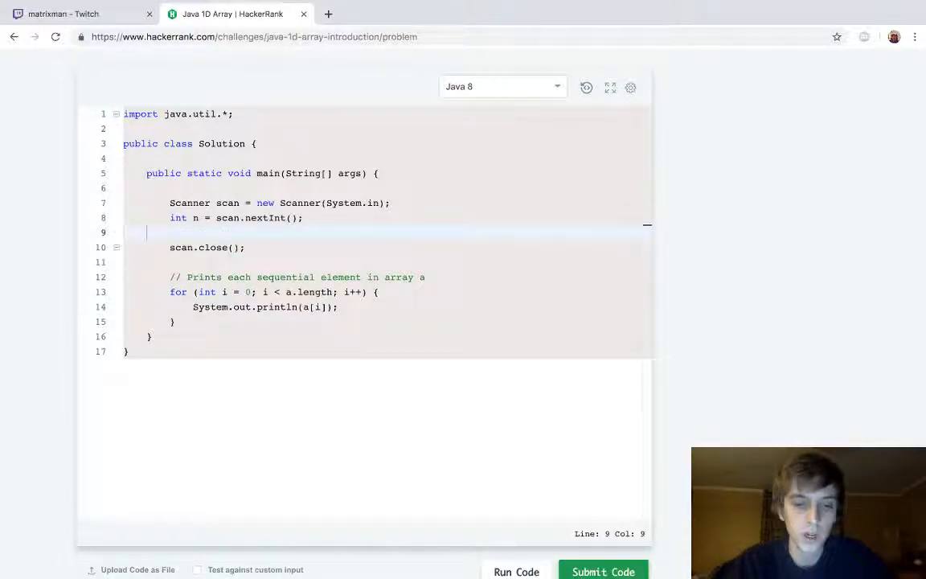
# - Declare the array int[] a = new int[n] and add a line below it
pyautogui.write('int[]')
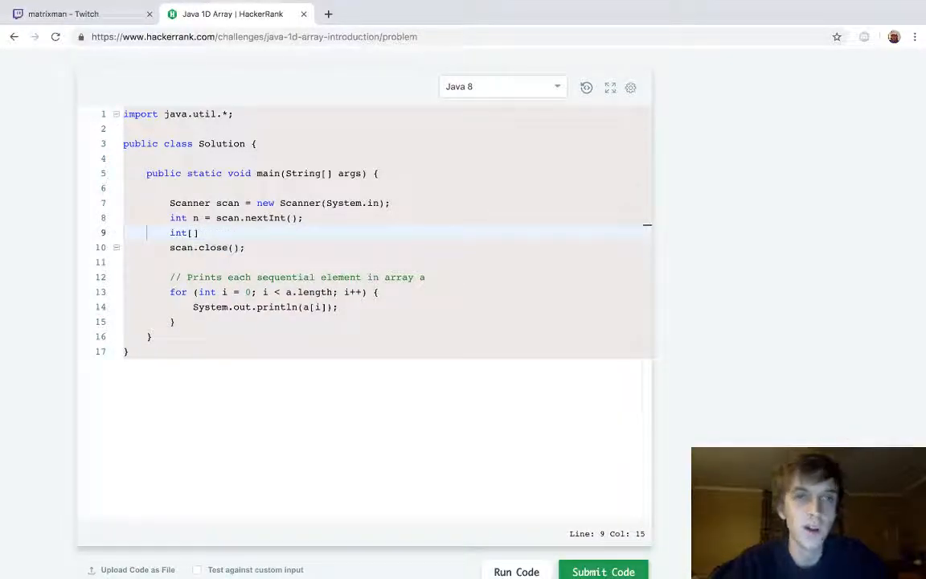
pyautogui.write('a =')
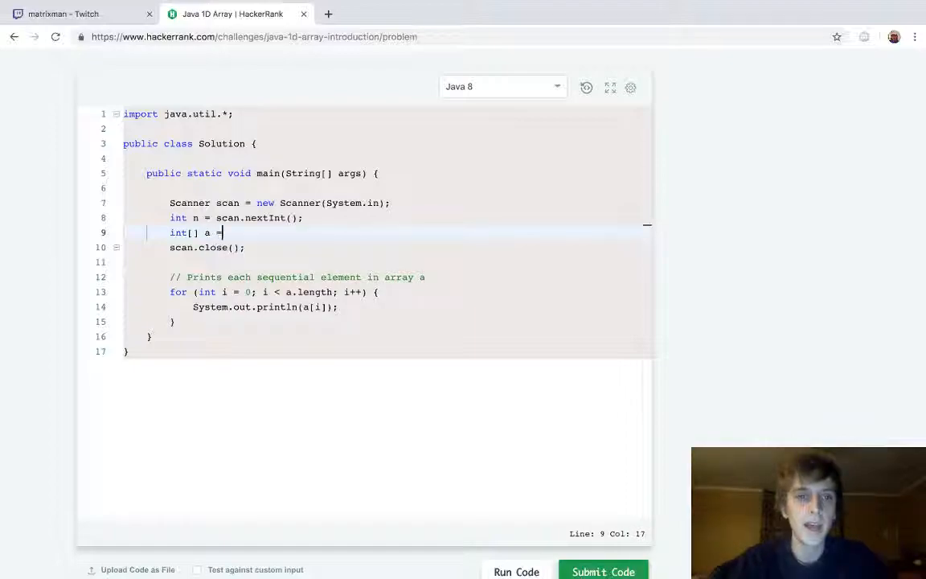
pyautogui.write('new int[n];')
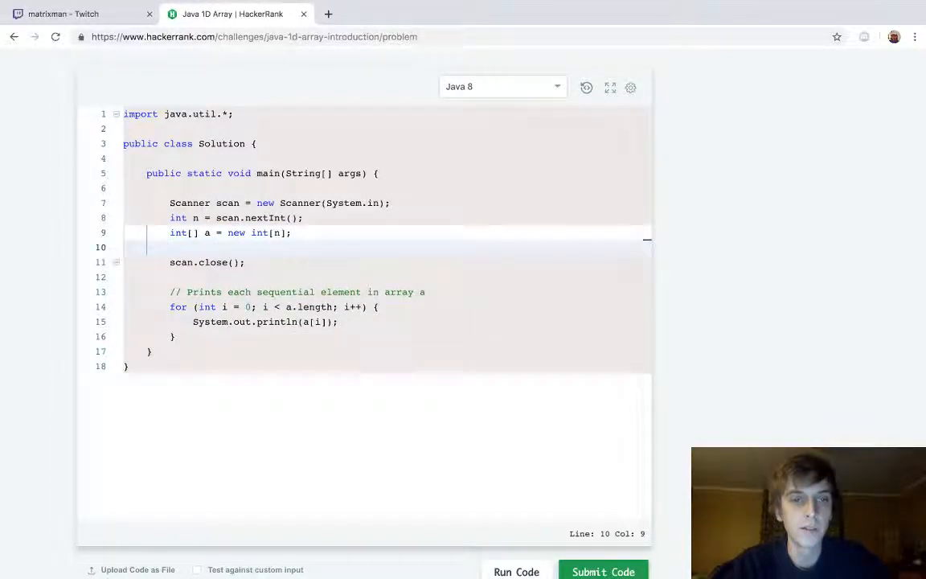
pyautogui.press('enter')
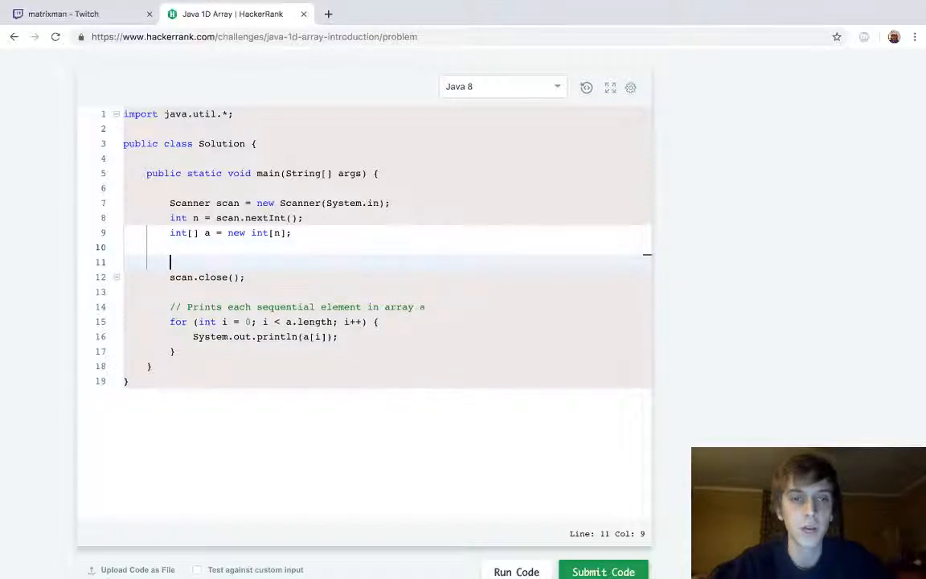
# - Write a for loop over i<n assigning scan.nextInt to a[i]
pyautogui.write('for (int i=0;')
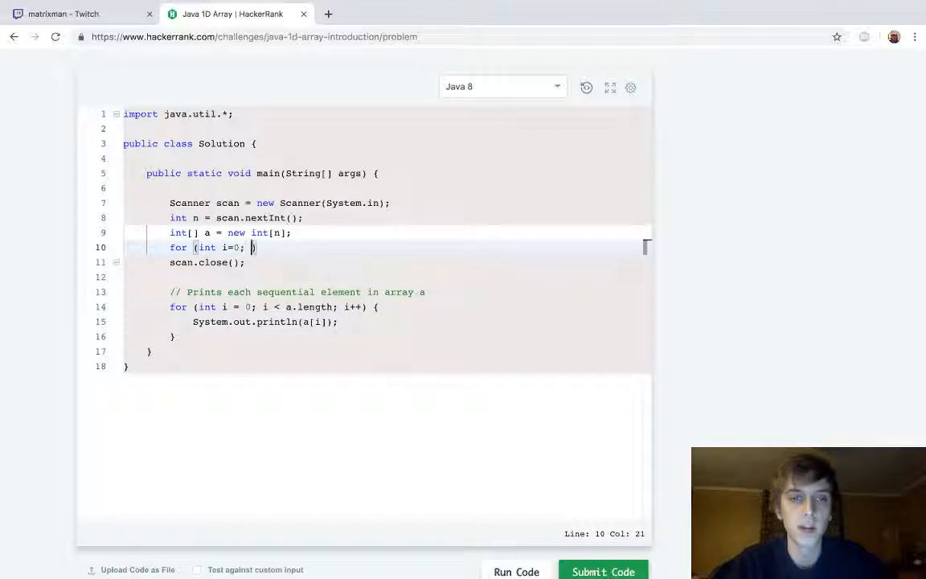
pyautogui.write('i<n; i++')
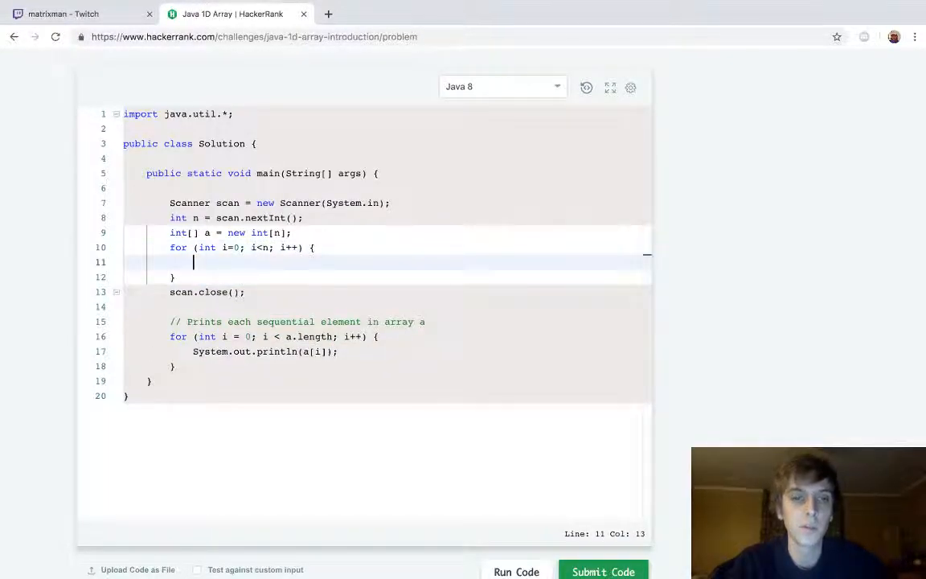
pyautogui.write('a[i] = scan')
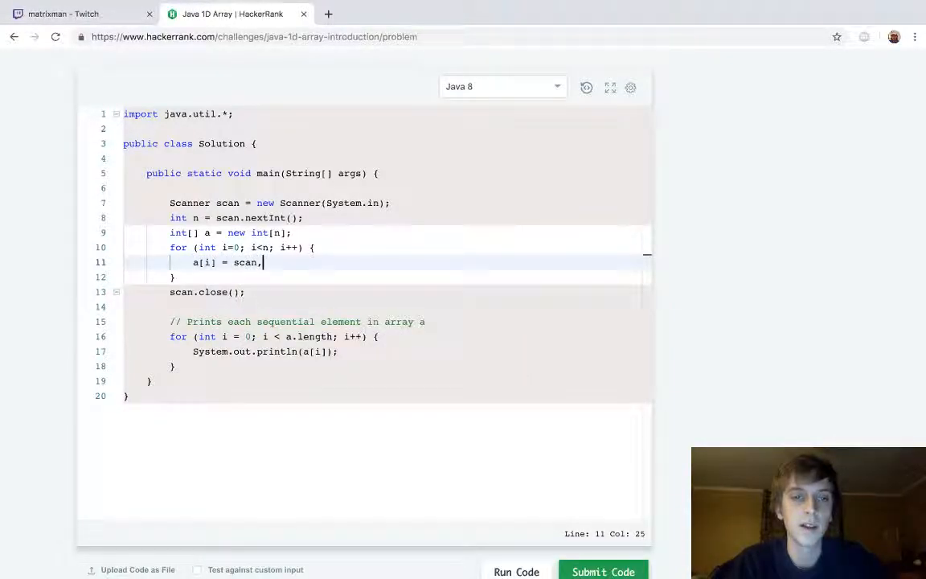
pyautogui.write('.nextInt')
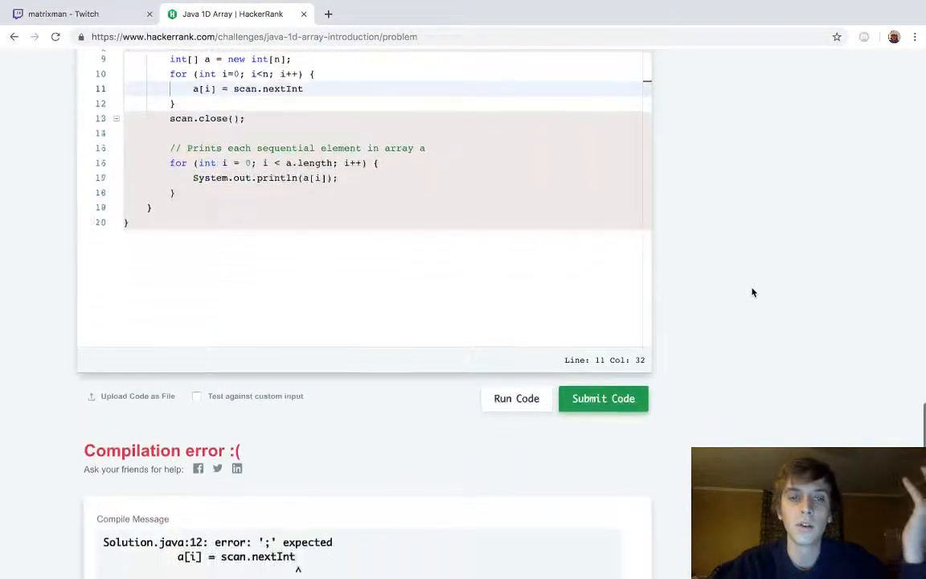
# - Complete the loop line as a[i] = scan.nextInt(); and submit the solution
pyautogui.scroll(-3)
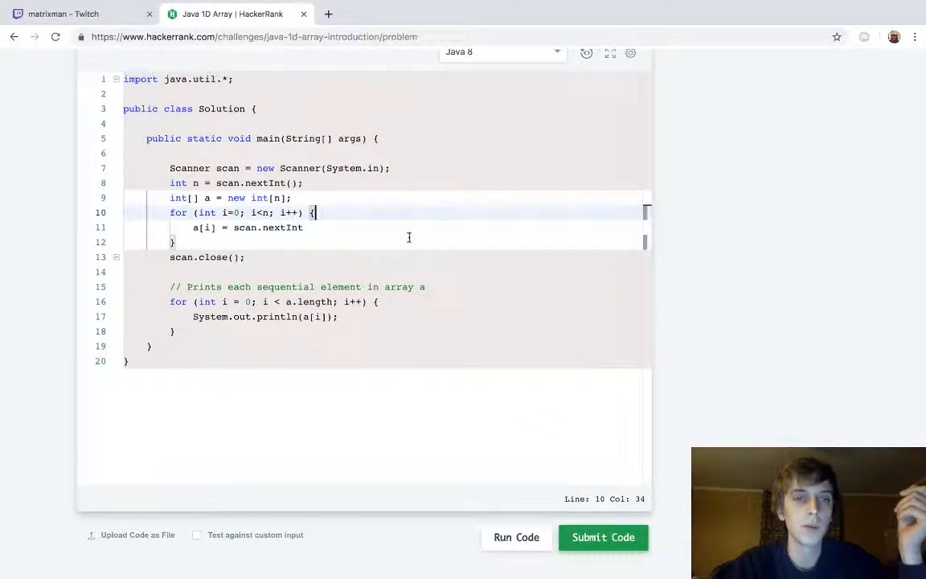
pyautogui.write('(')
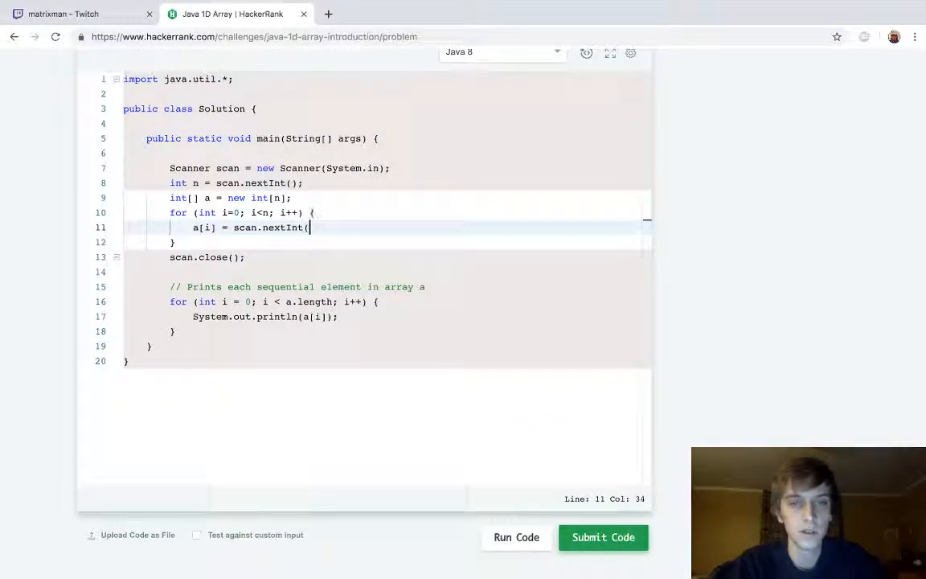
pyautogui.write(');')
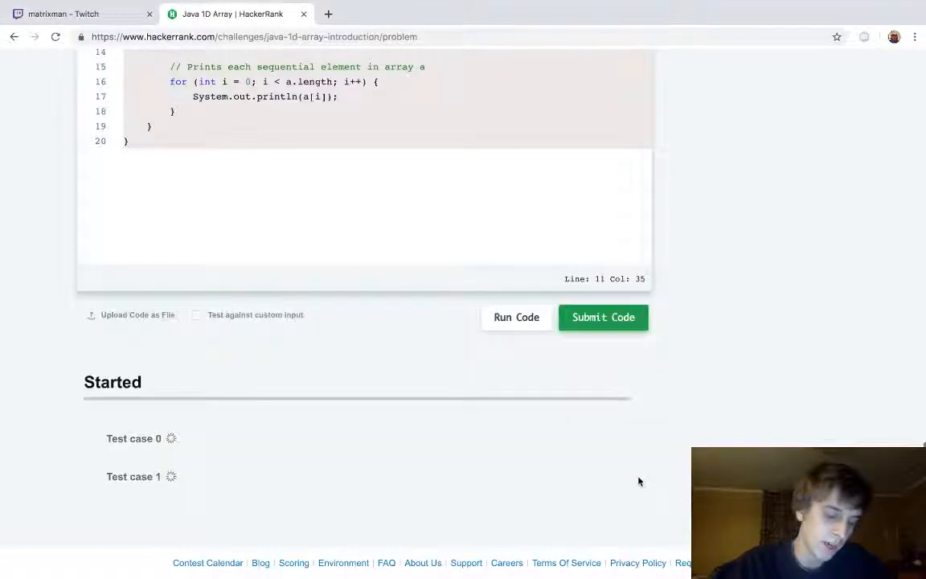
pyautogui.click(603, 316)
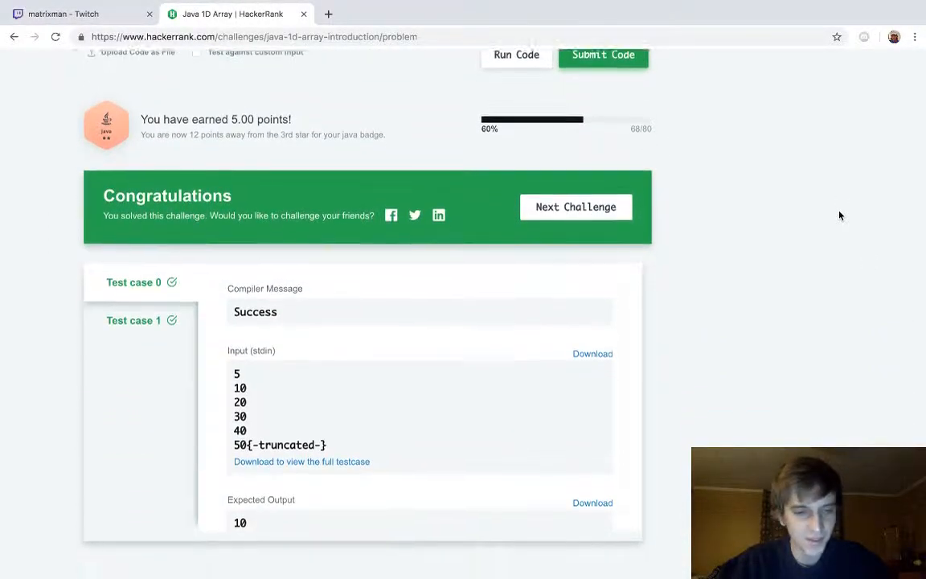
# - Scroll the page to bring the code editor below the input loop back into view
pyautogui.scroll(-3)
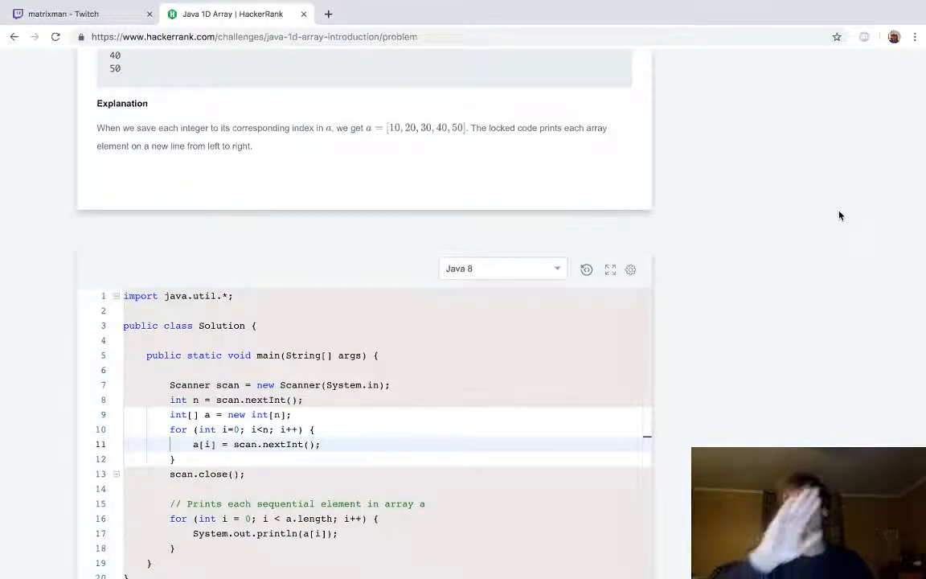
pyautogui.scroll(-3)
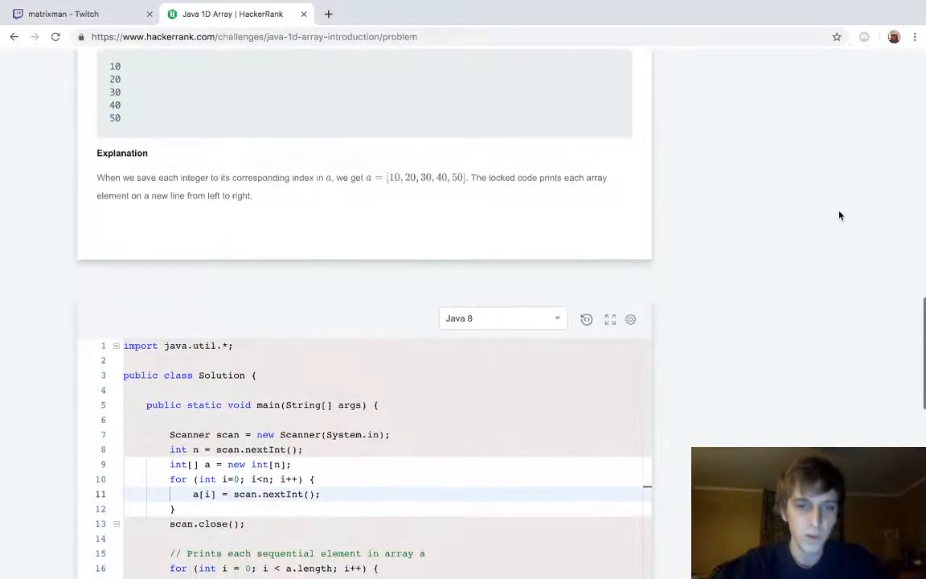
pyautogui.scroll(-3)
pyautogui.write('int[] a')
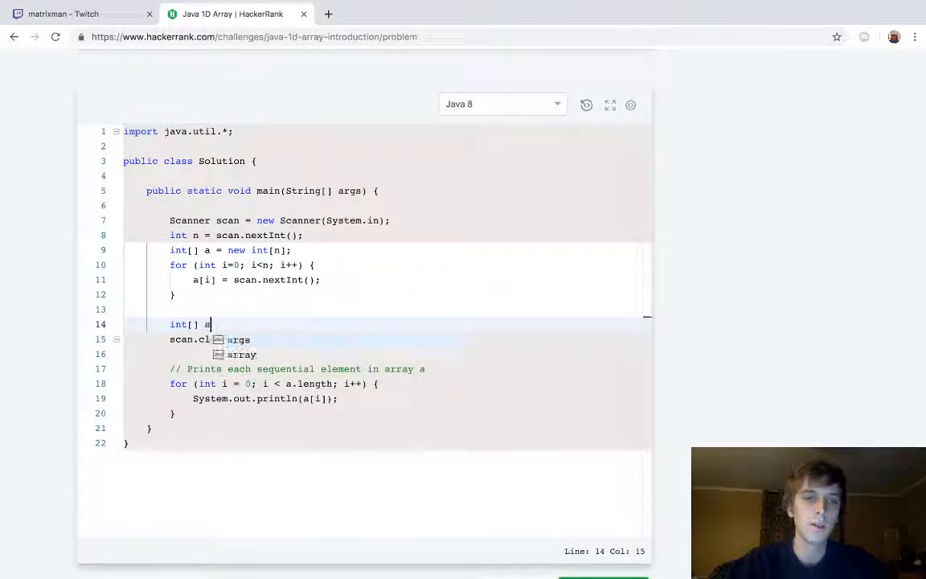
# - Complete line 14 as int[] a = new int[] {1, 2, 3, 4};
pyautogui.write('=')
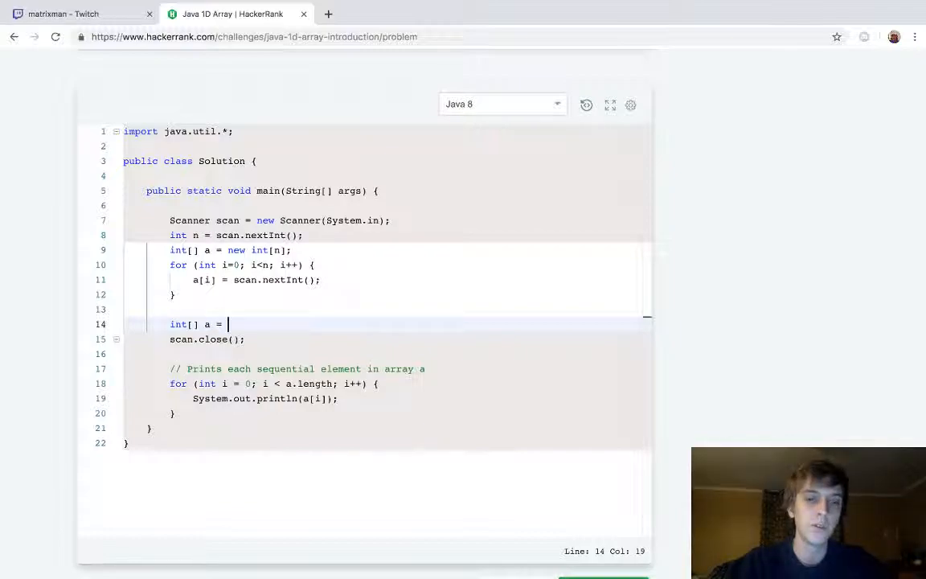
pyautogui.write('new int[]')
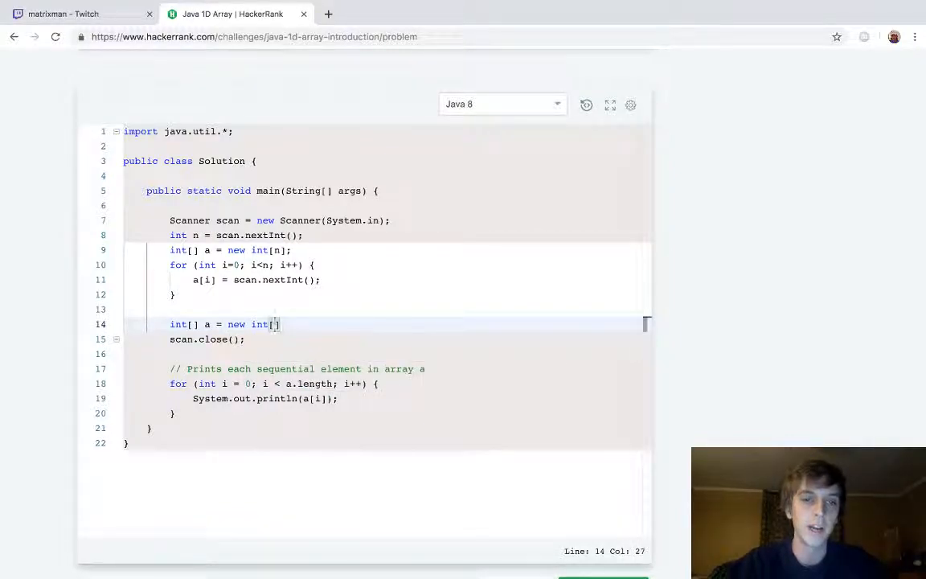
pyautogui.write('{1}')
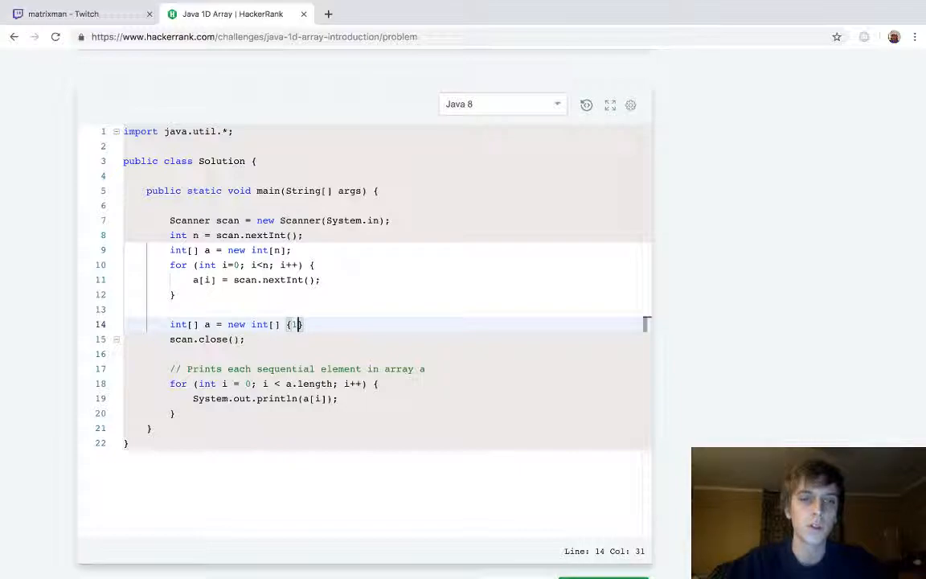
pyautogui.write('1, 2, 3;')
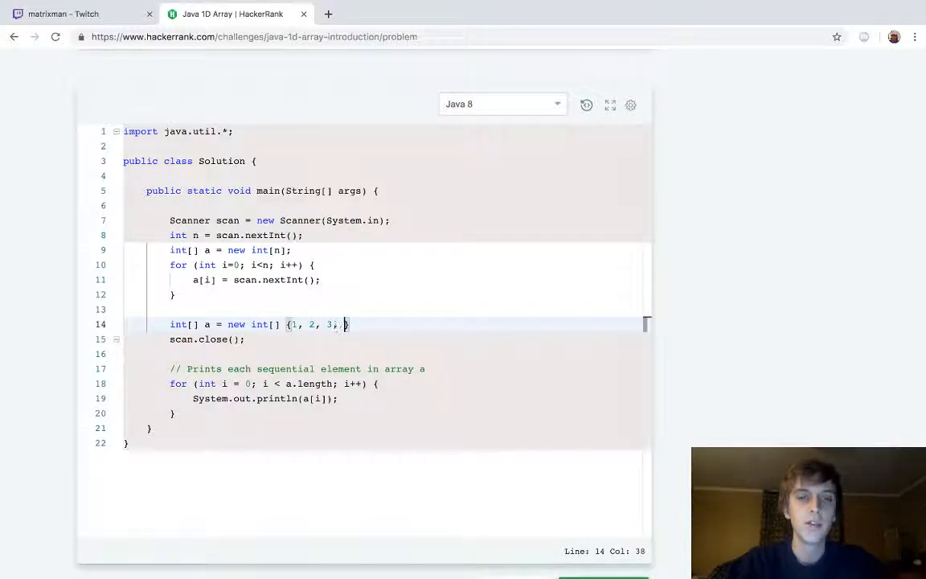
pyautogui.write('4}')
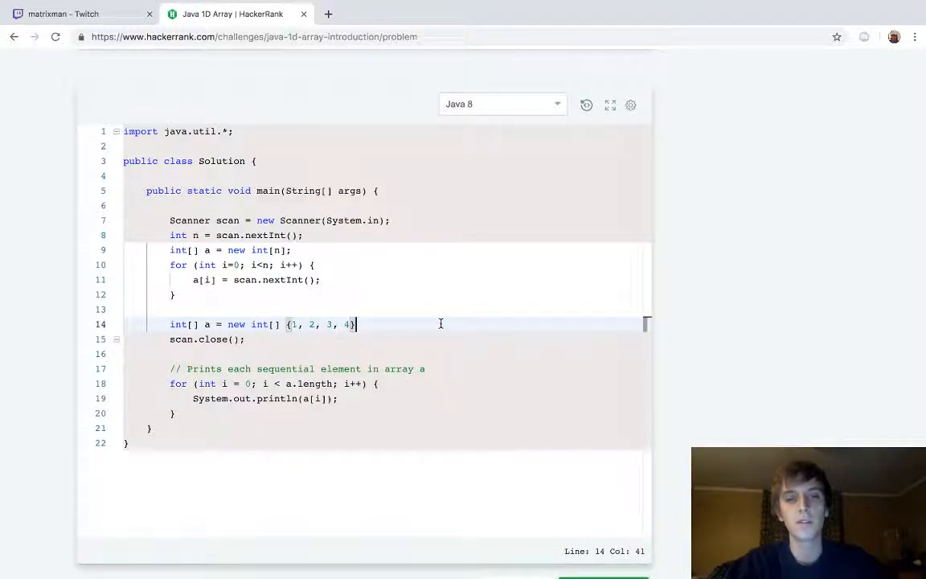
pyautogui.write(';')
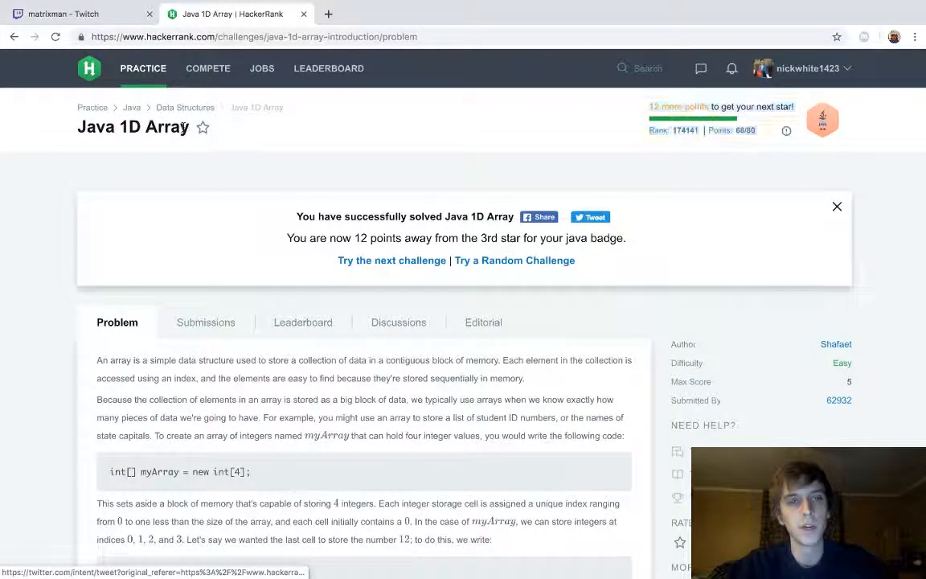
pyautogui.scroll(-3)
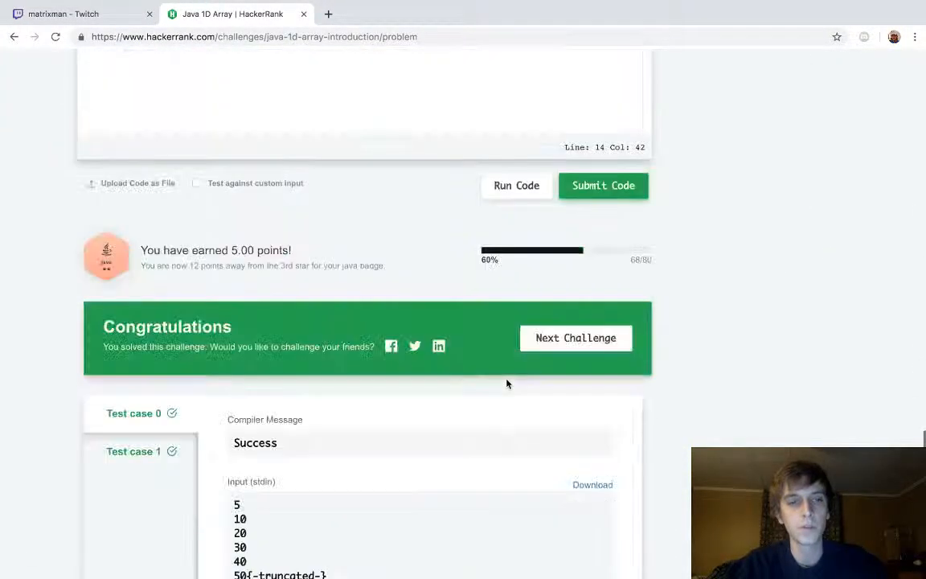
pyautogui.scroll(-3)
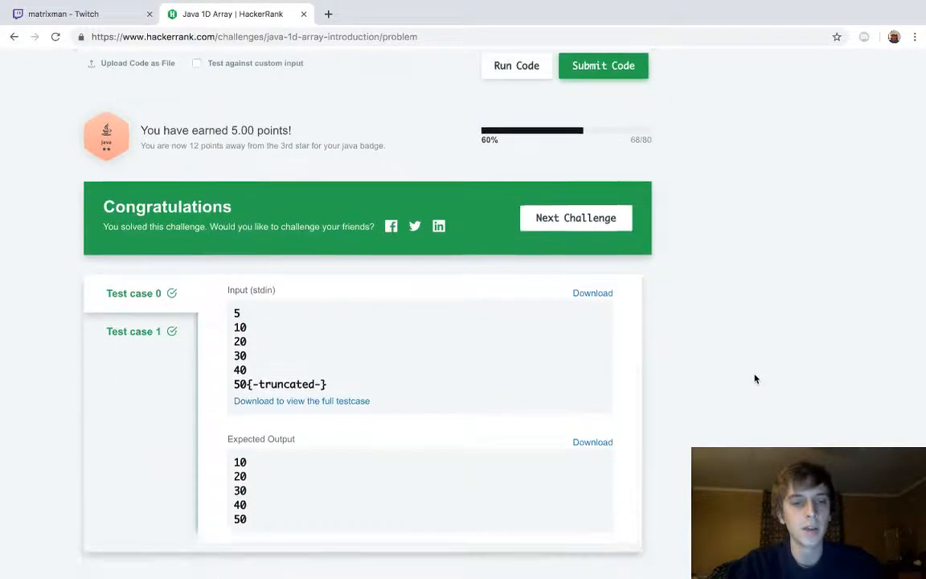
pyautogui.scroll(-3)
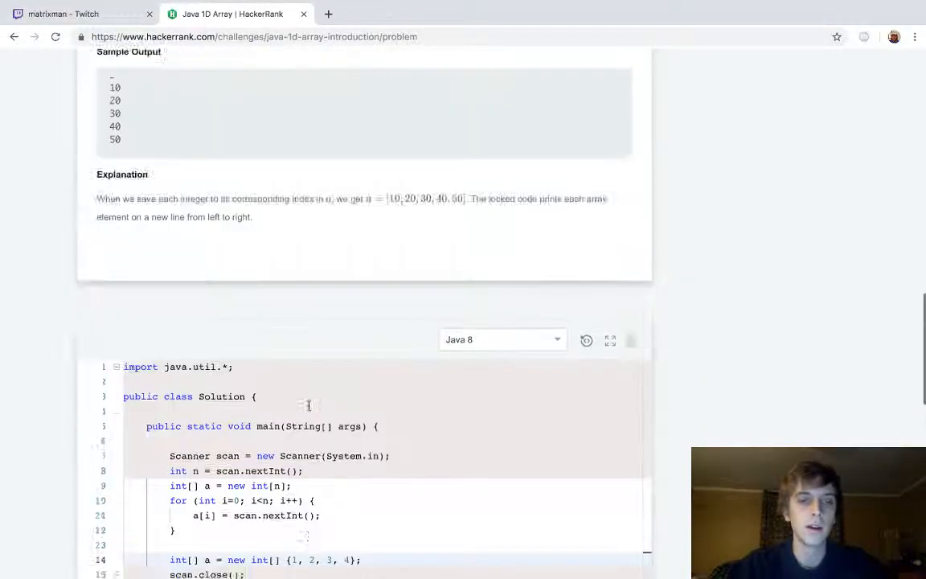